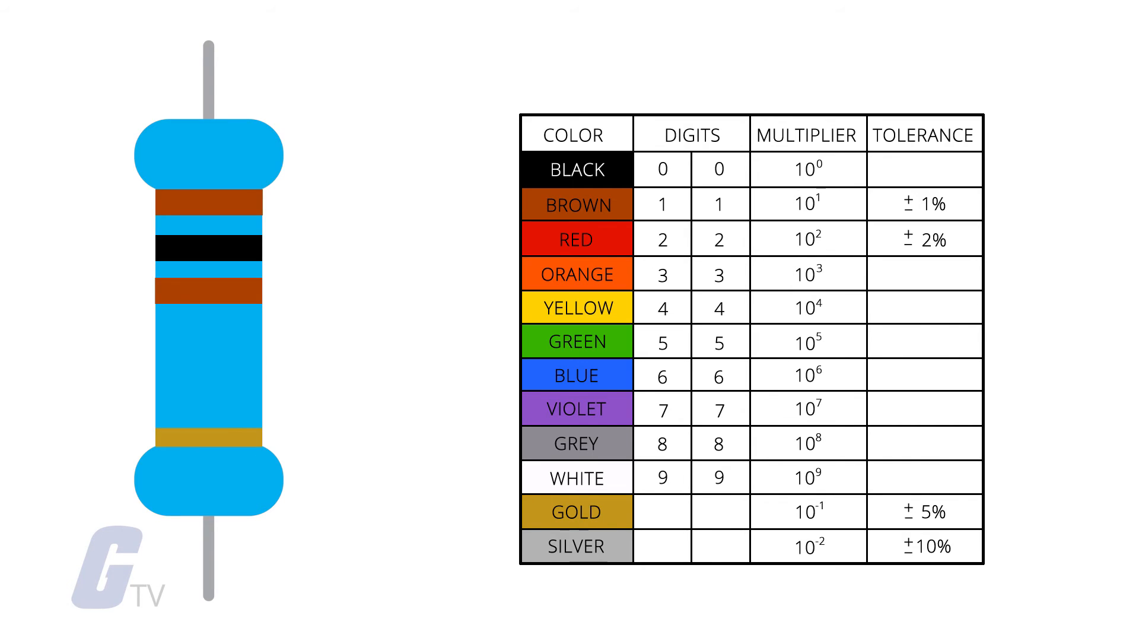
Step: Single out the black second band on the brown-black-brown-gold resistor beside the chart
left_click(207, 247)
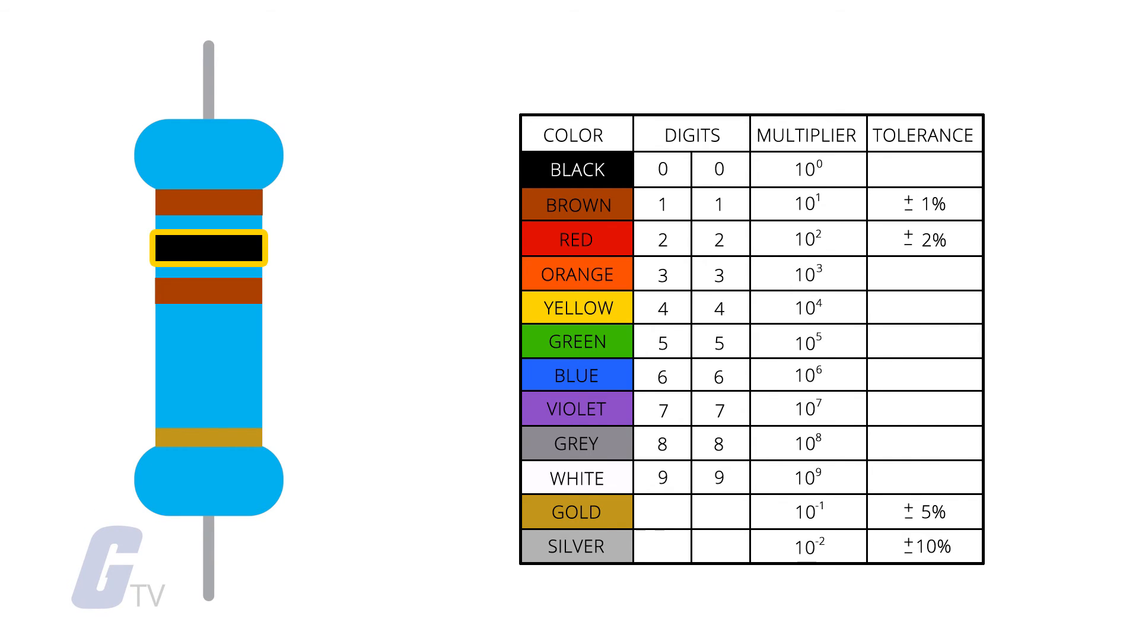